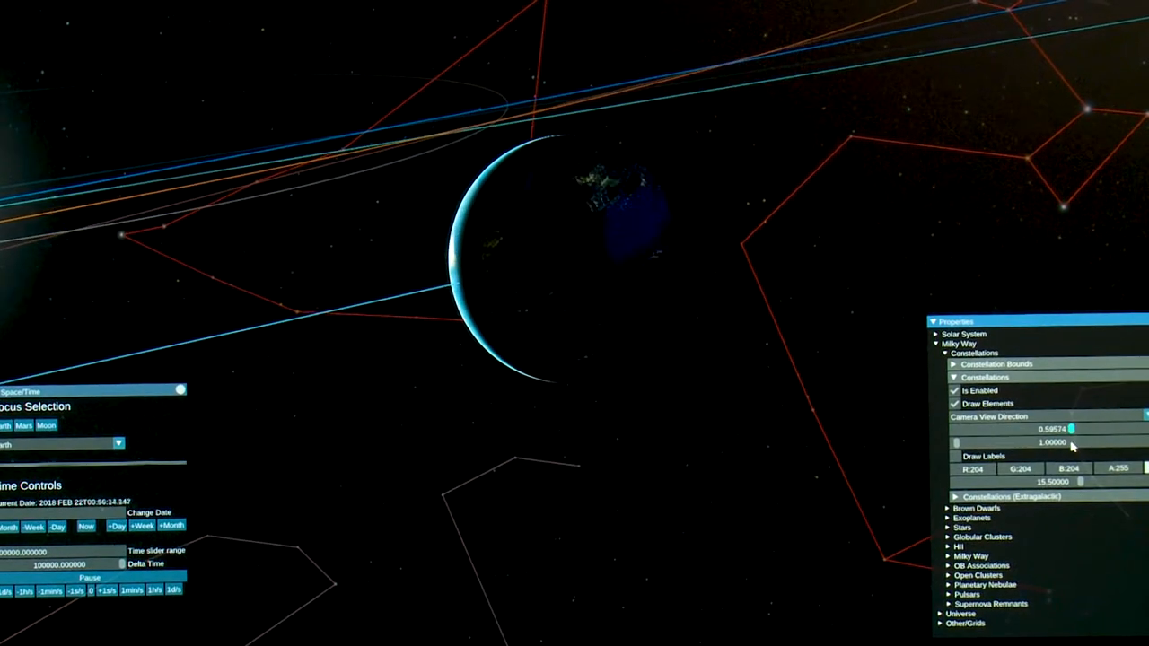
Step: Drag the Constellations opacity slider from about 0.6 down to 0.21 to fade the lines
left_click_drag(1075, 432, 995, 432)
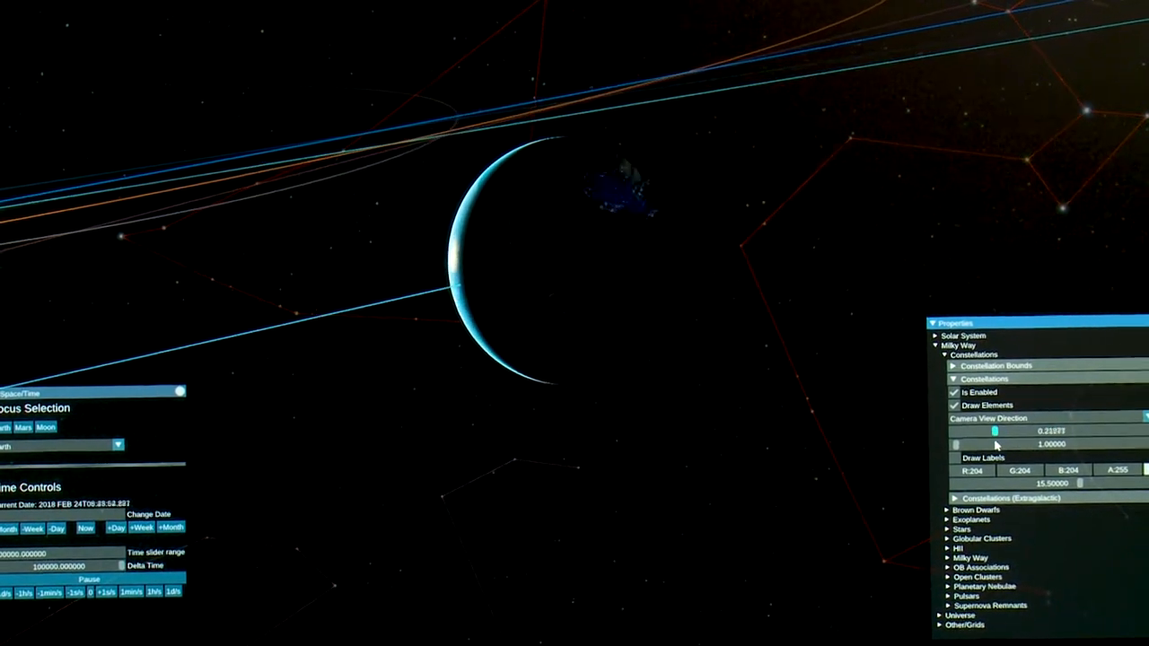